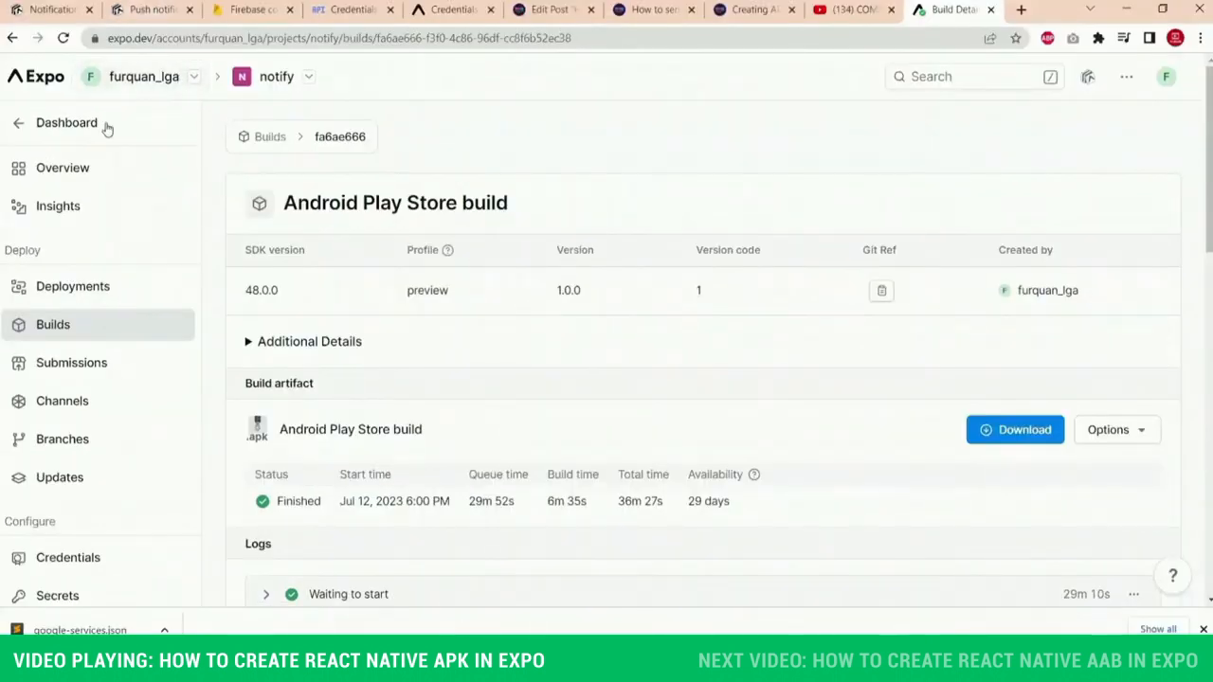
mouse_move(253, 306)
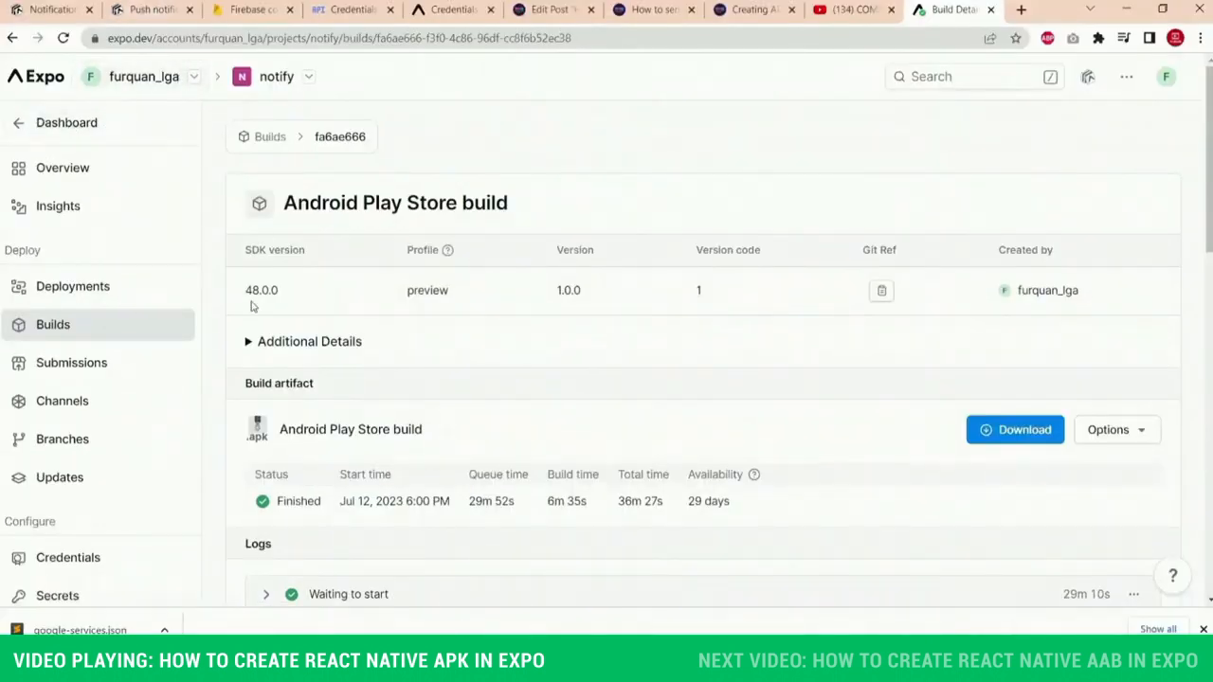
Step: Download the 22.7 MB APK build from its URL on the phone and show it in Downloads
scroll(down, 3)
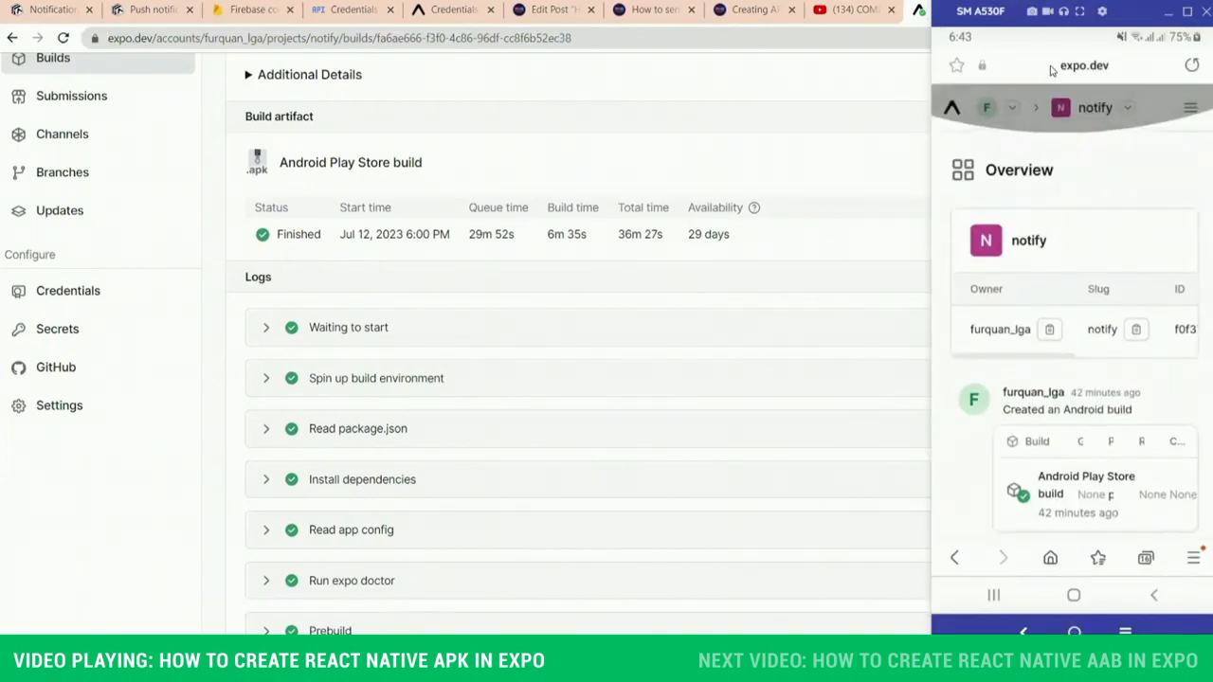
click(1070, 64)
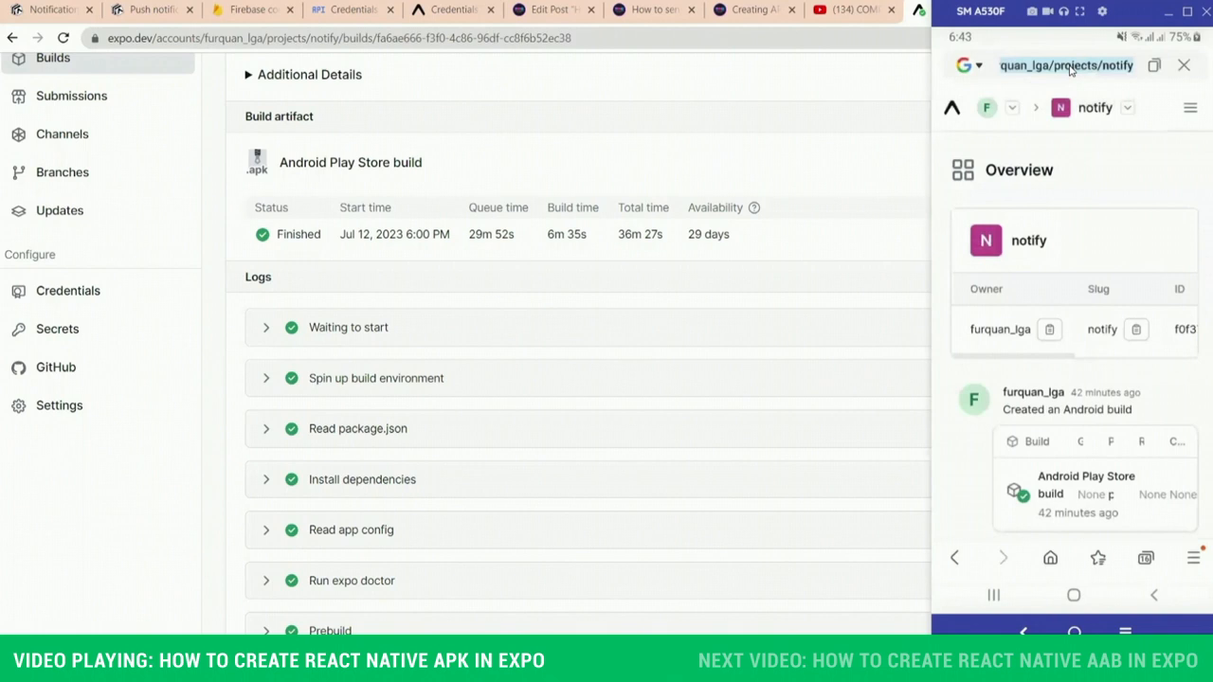
click(1066, 65)
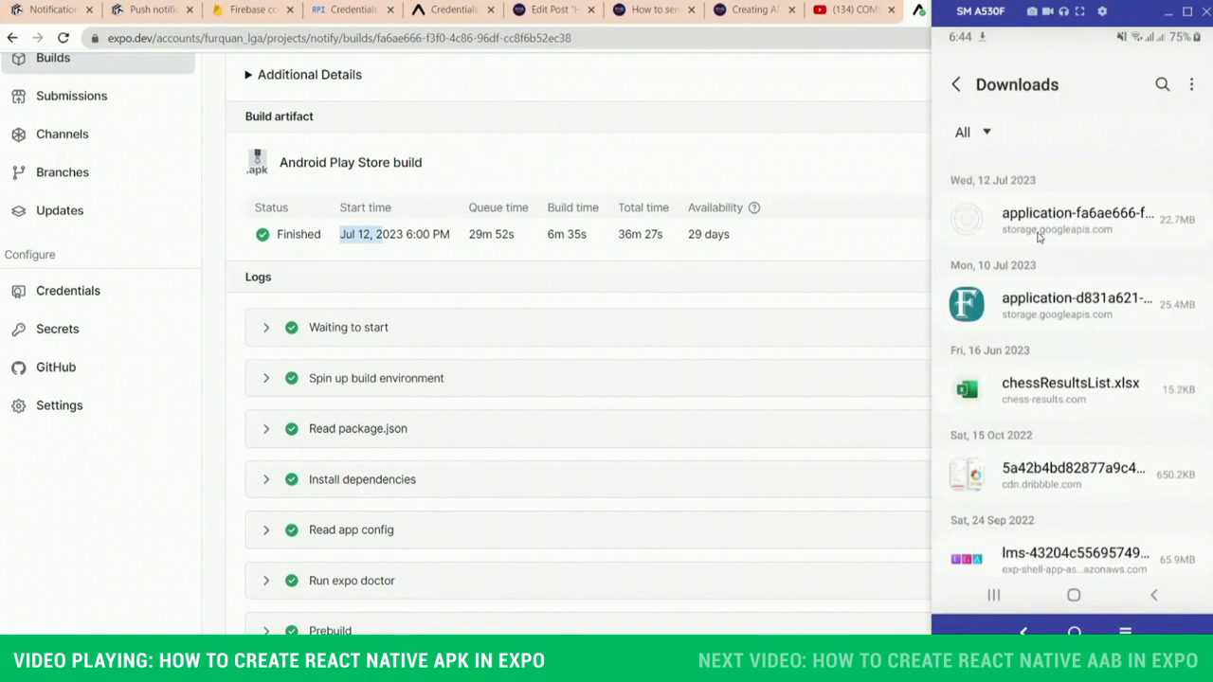
Step: Install the notify APK from Downloads and launch the app to its splash screen
click(1075, 218)
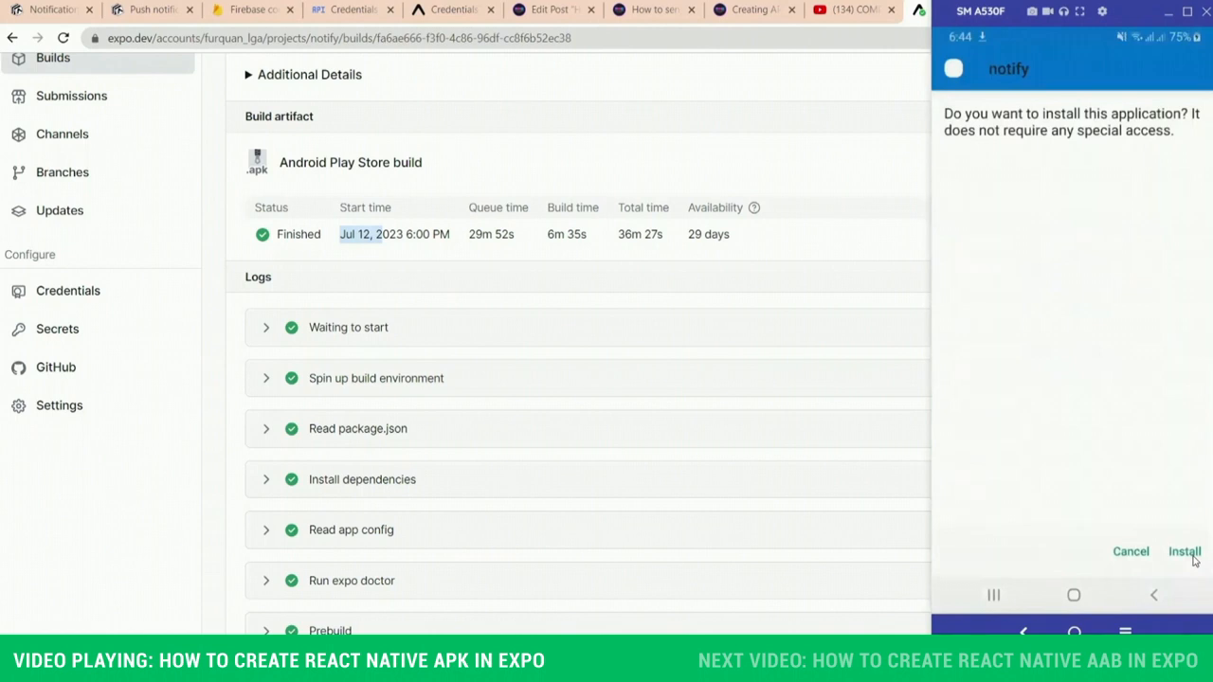
click(1184, 551)
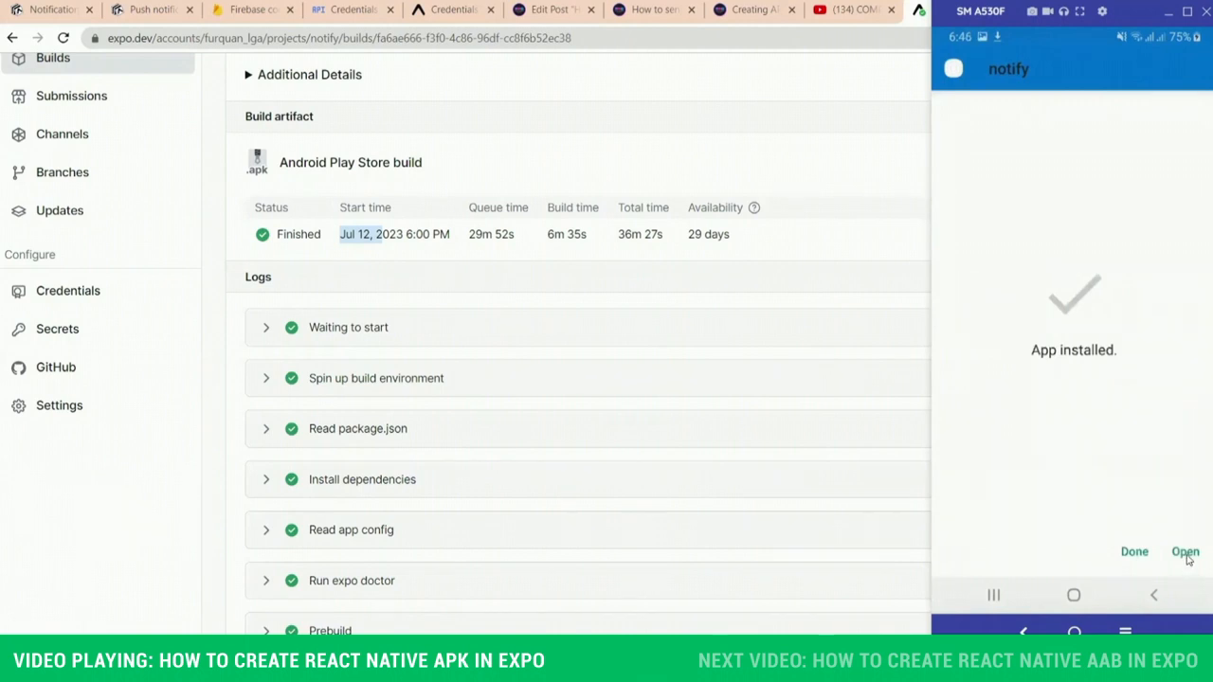
mouse_move(1187, 563)
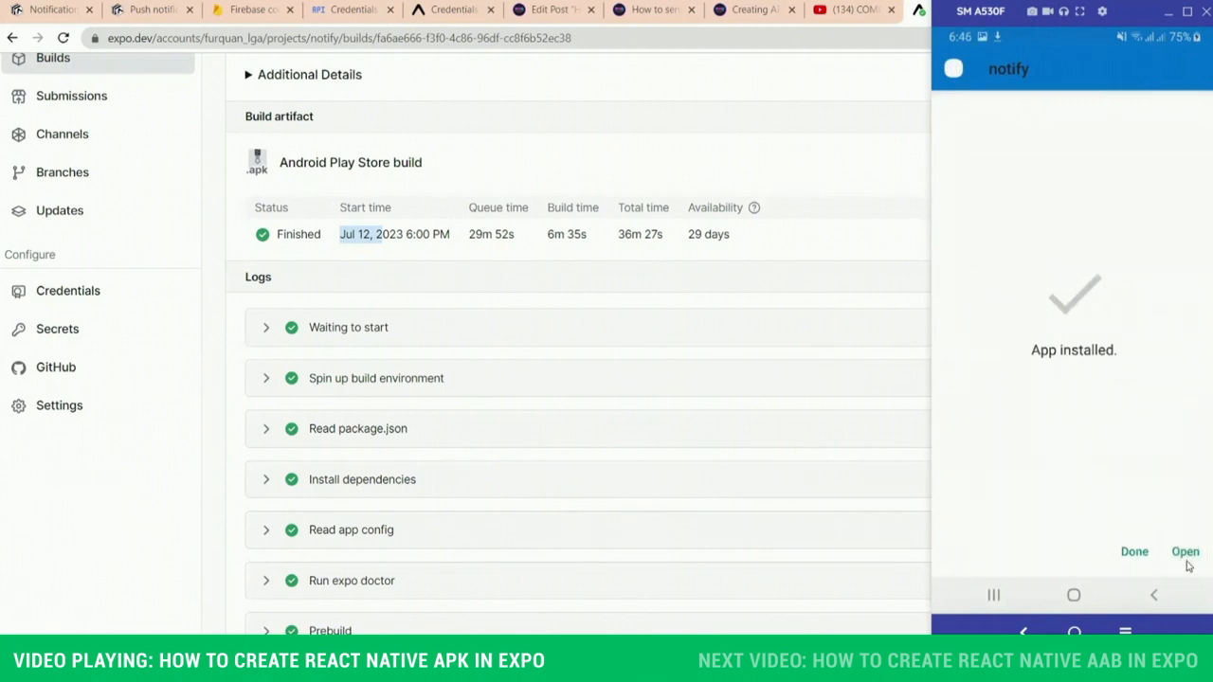
click(1185, 551)
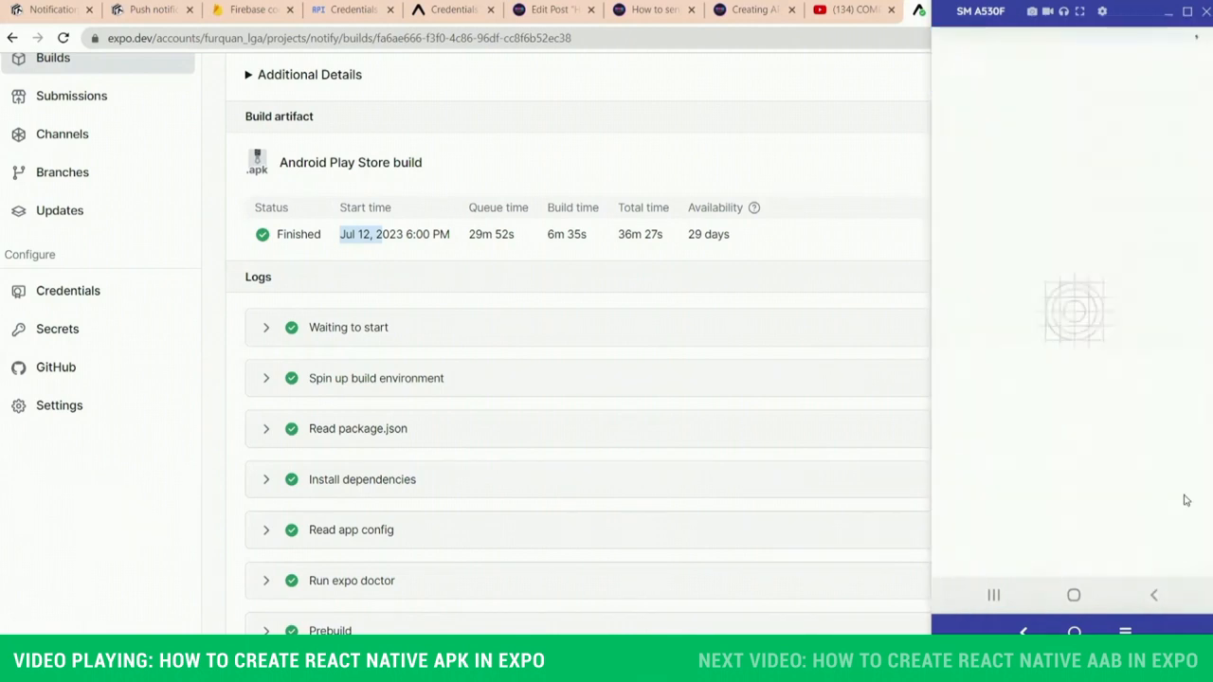